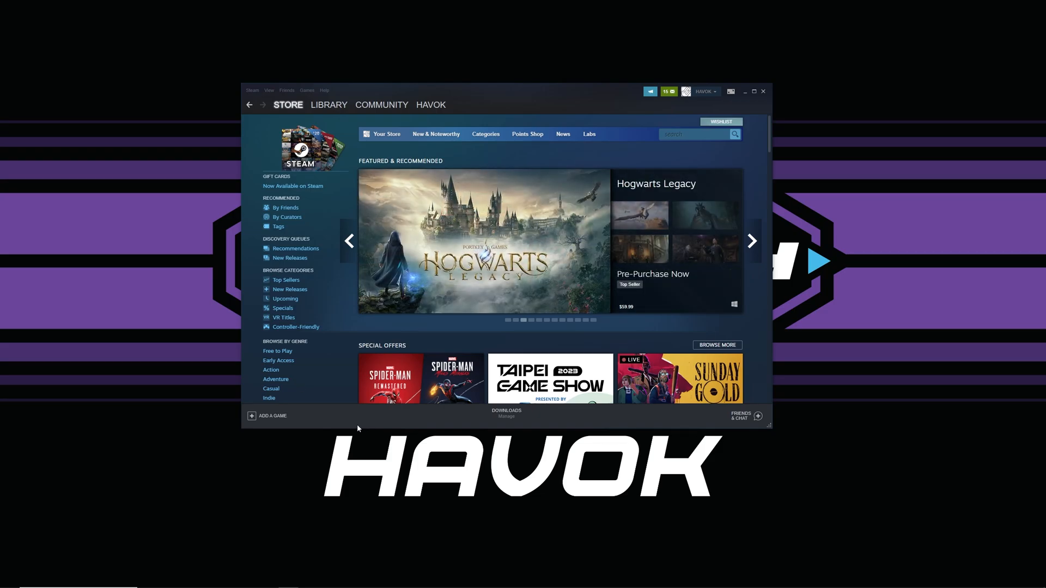
mouse_move(345, 425)
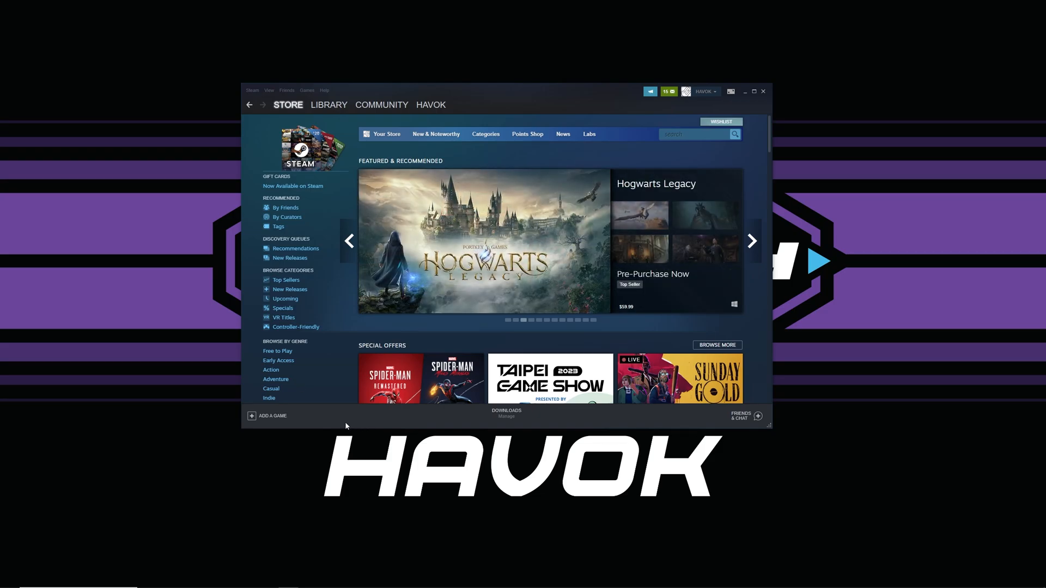
Step: Open the Steam library and select Raft to view its file-conflict cloud status
click(751, 240)
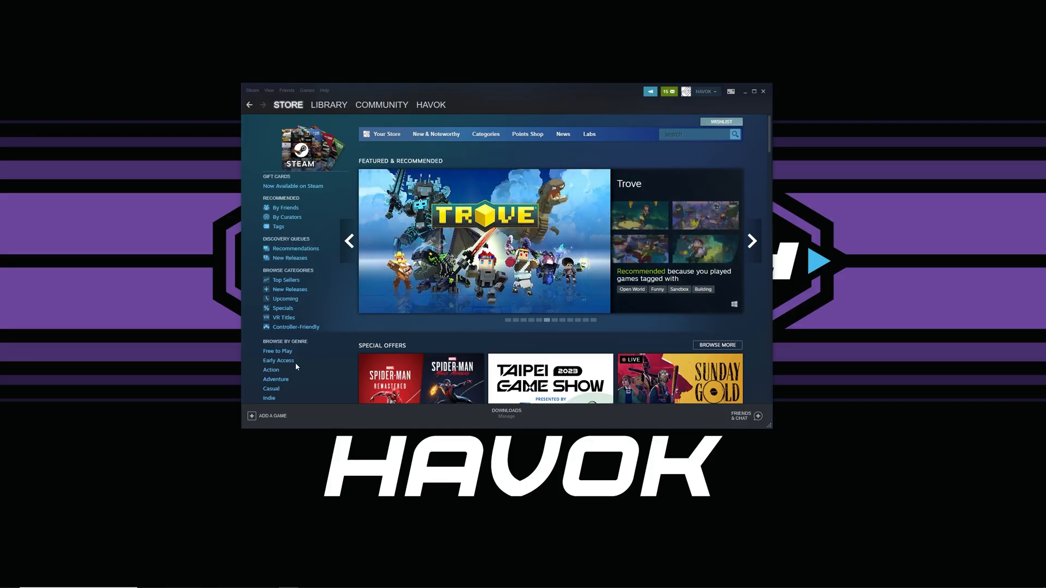
mouse_move(277, 352)
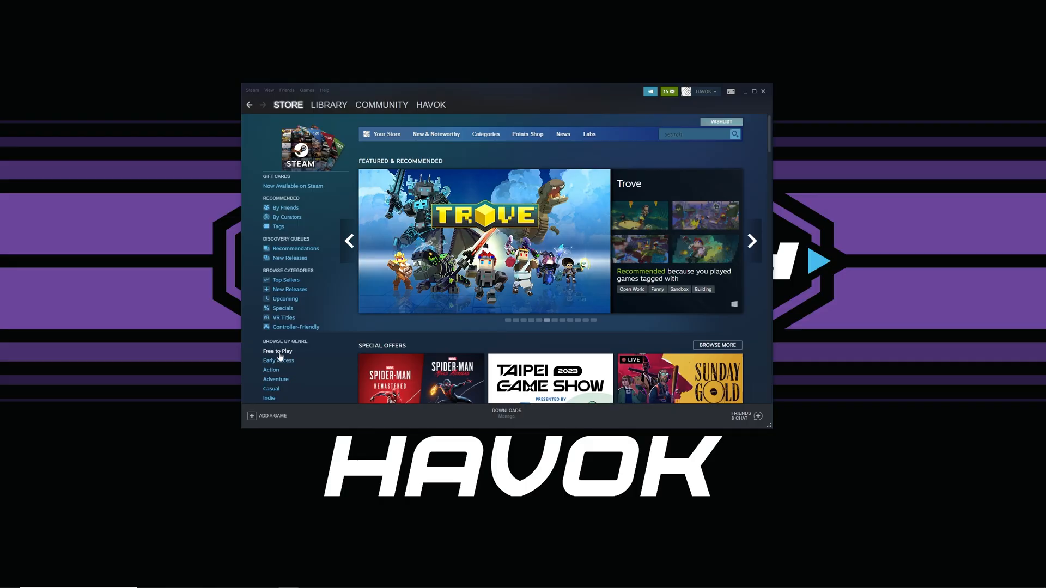
click(328, 105)
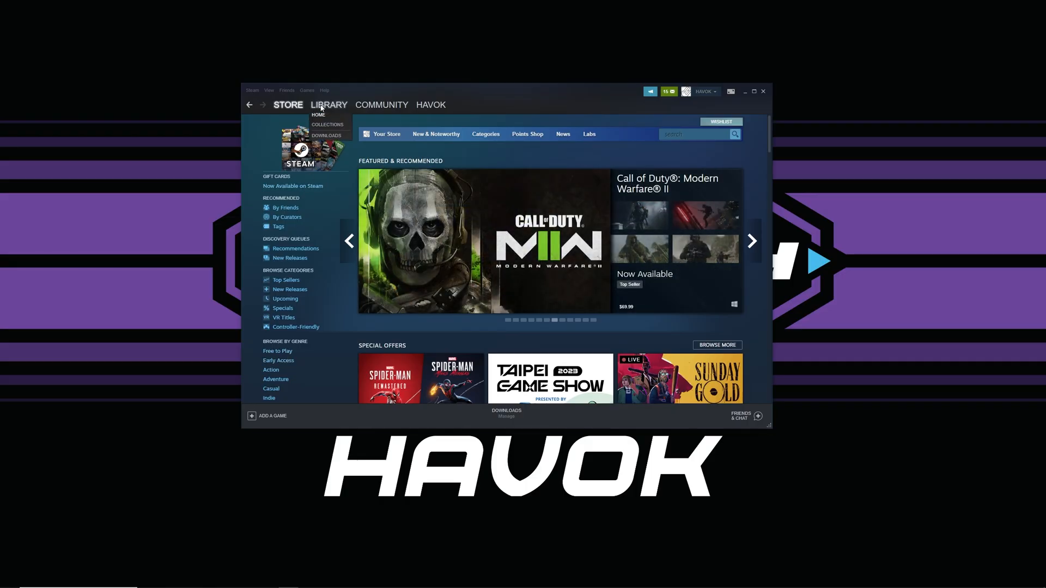
click(329, 104)
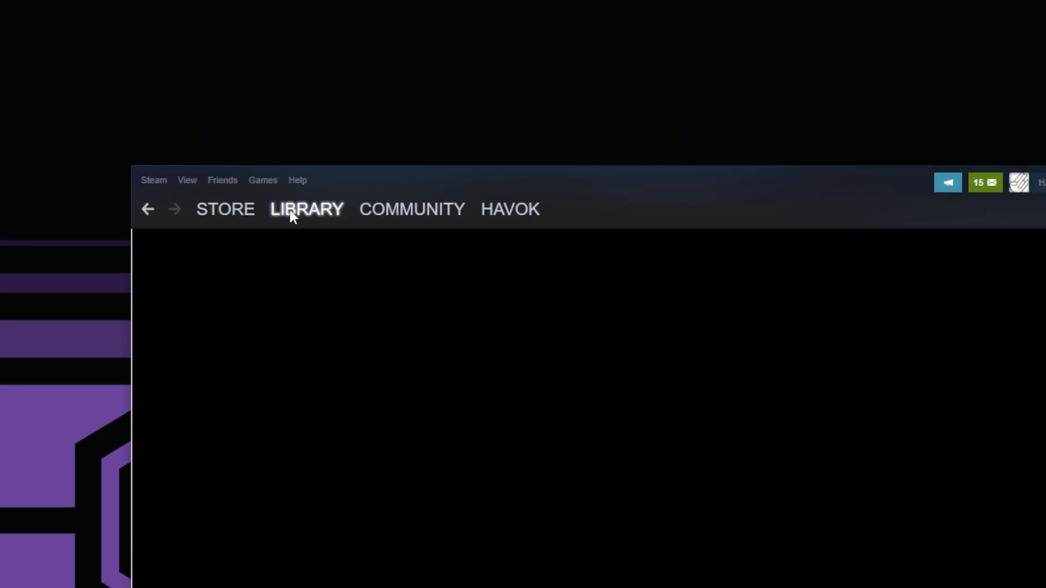
click(306, 209)
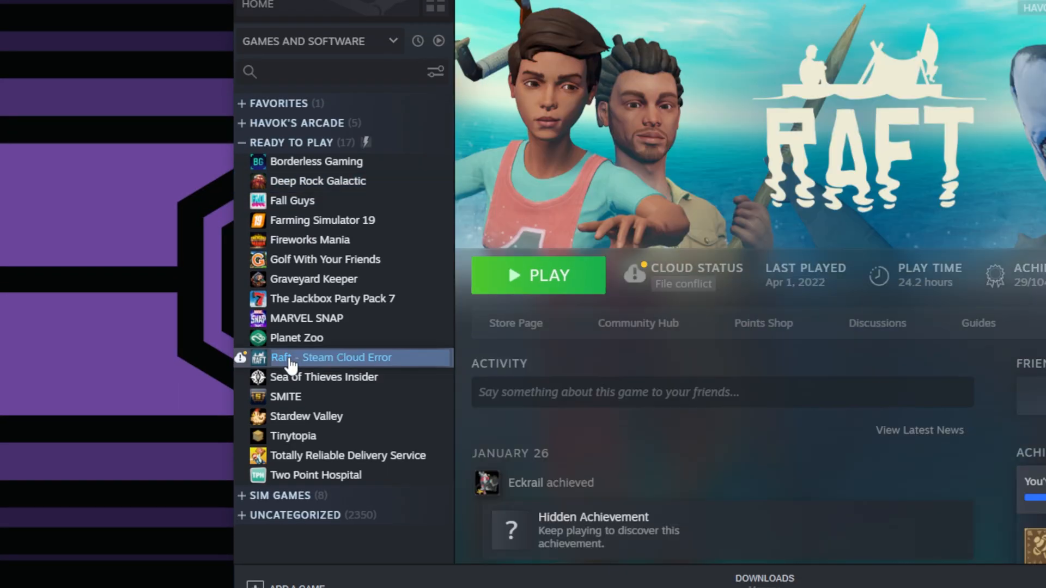
mouse_move(240, 362)
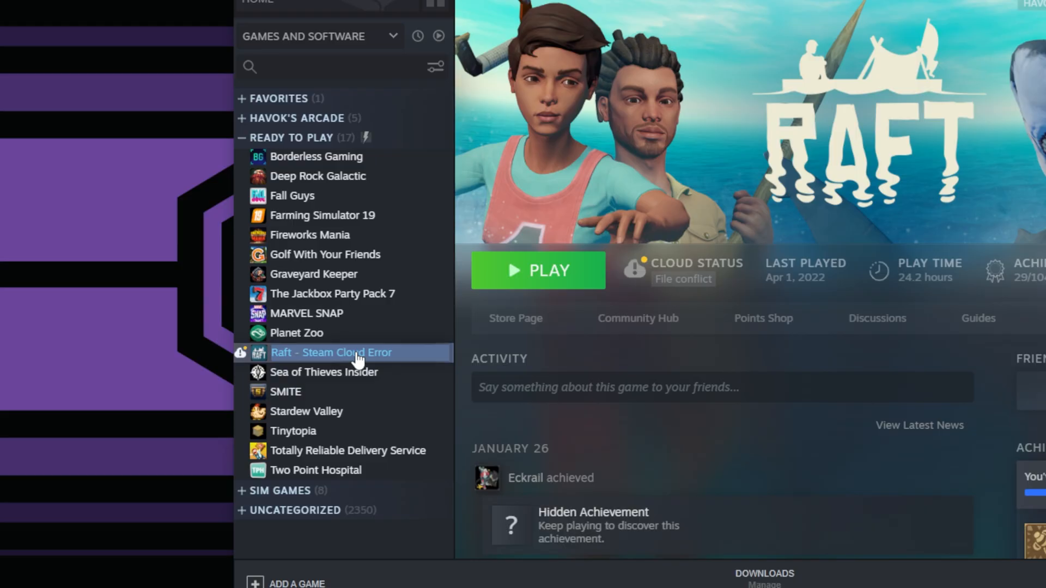
mouse_move(683, 270)
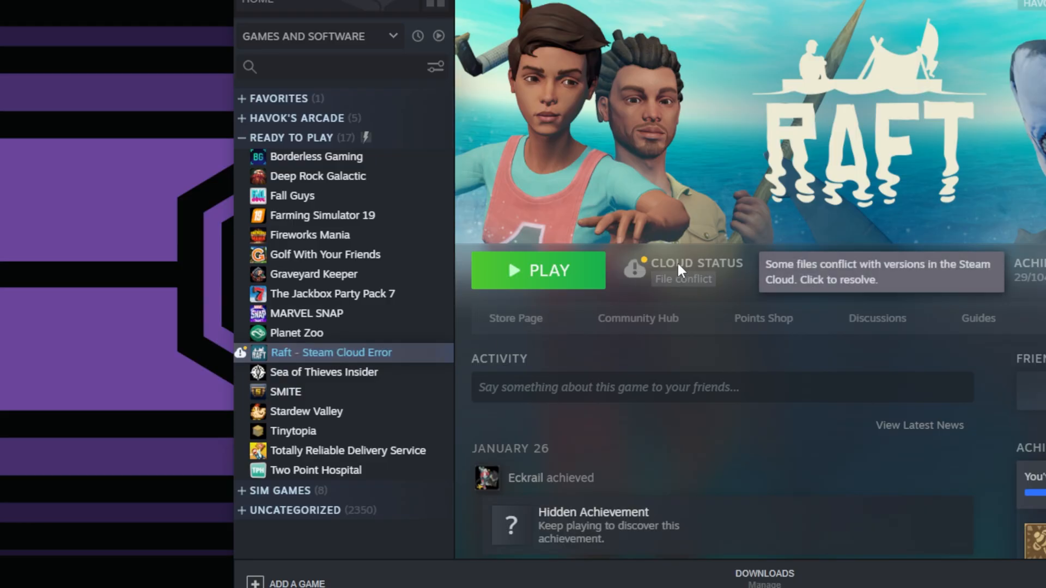
mouse_move(703, 286)
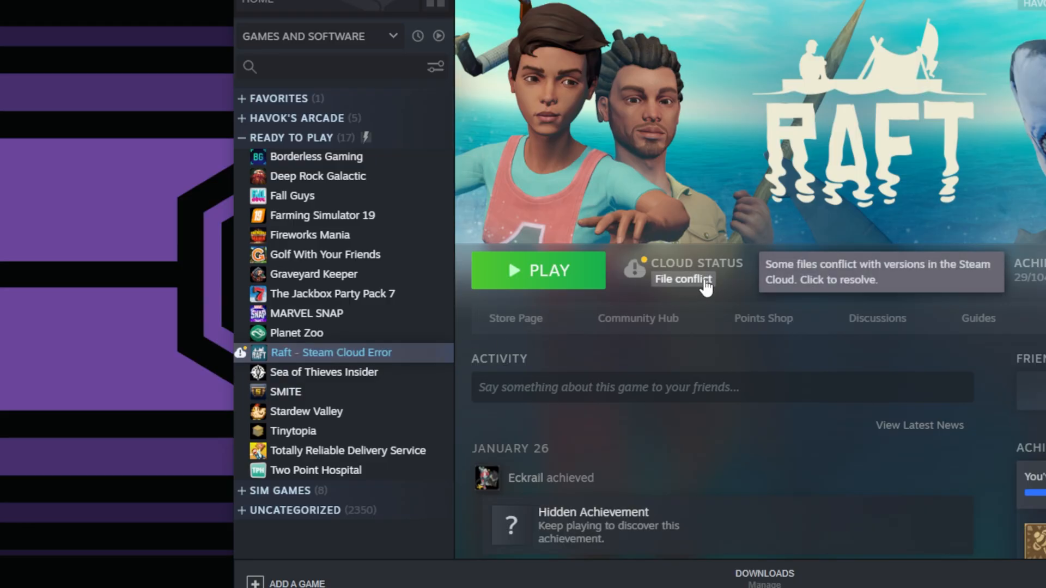
mouse_move(701, 312)
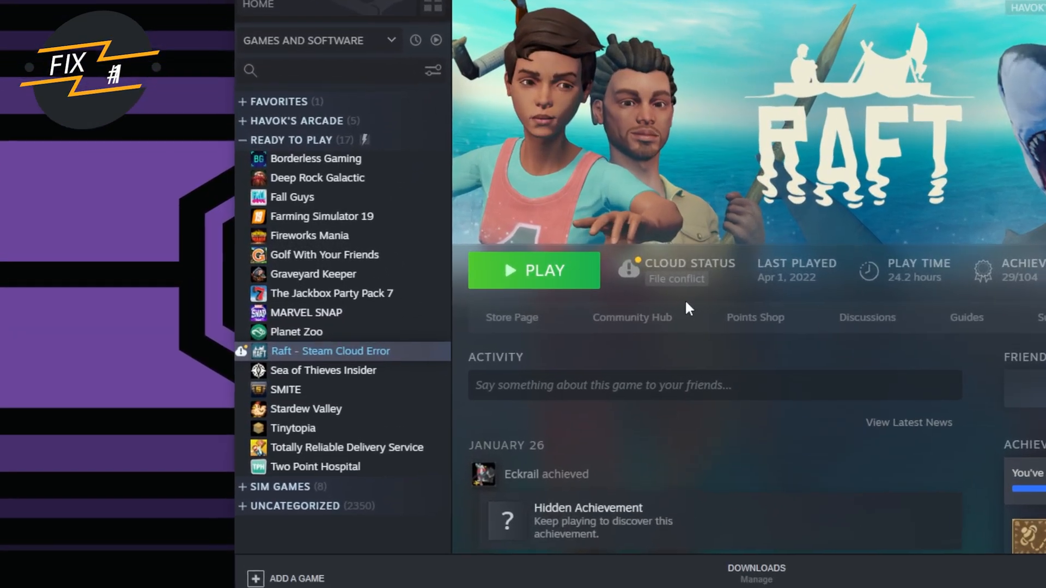
mouse_move(674, 280)
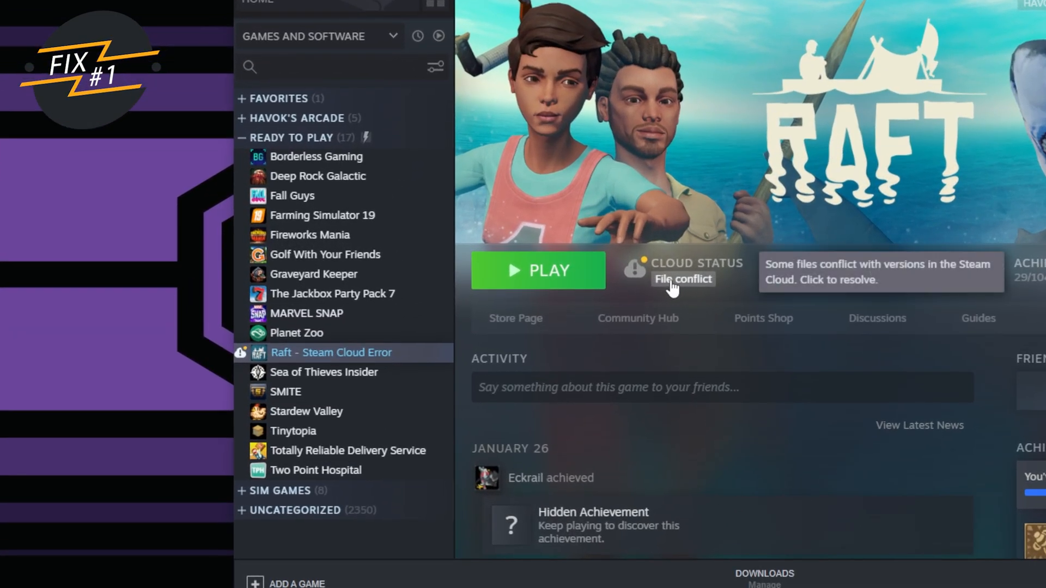
mouse_move(696, 319)
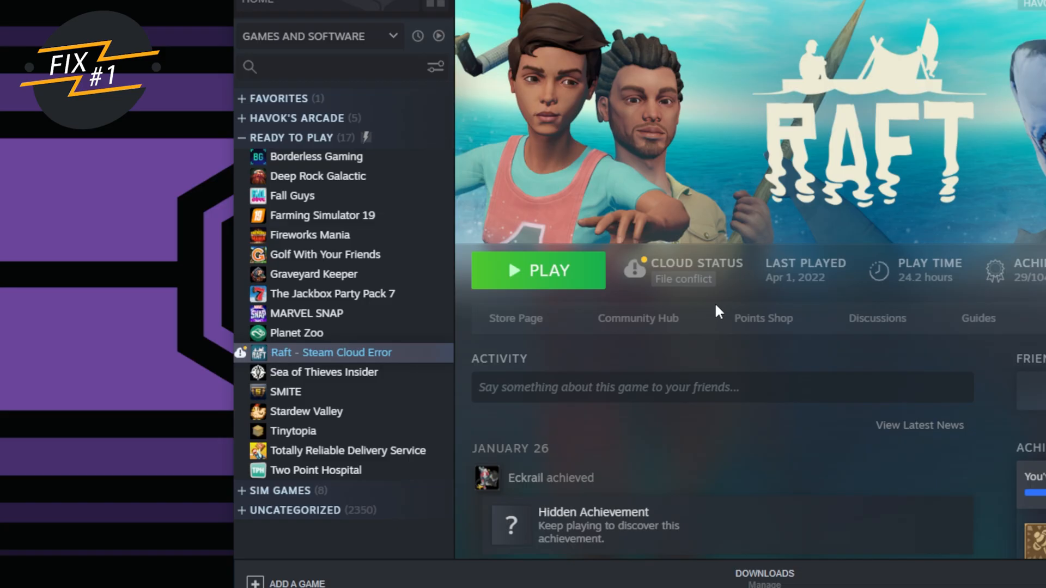
mouse_move(710, 312)
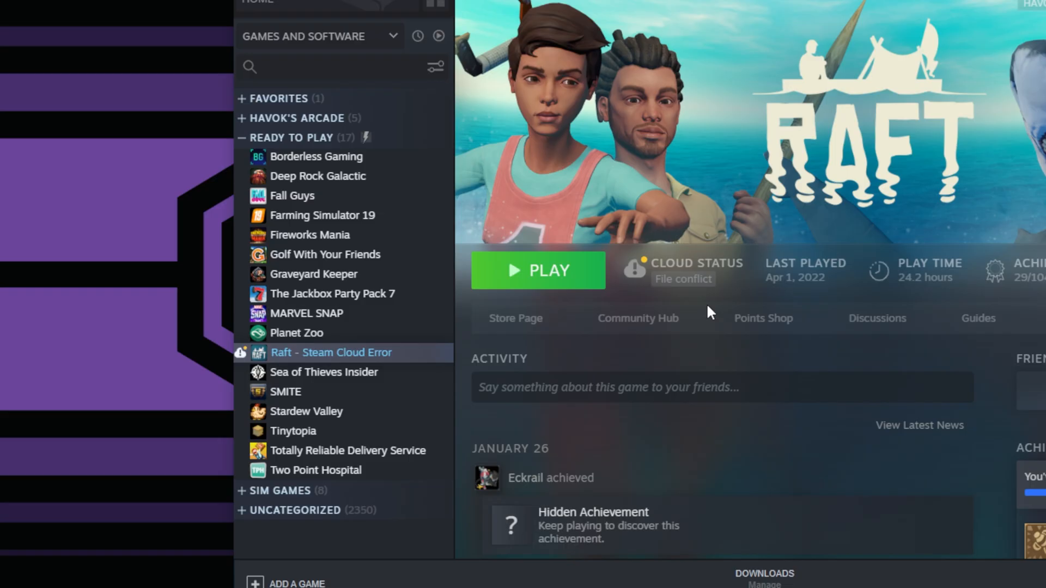
mouse_move(626, 306)
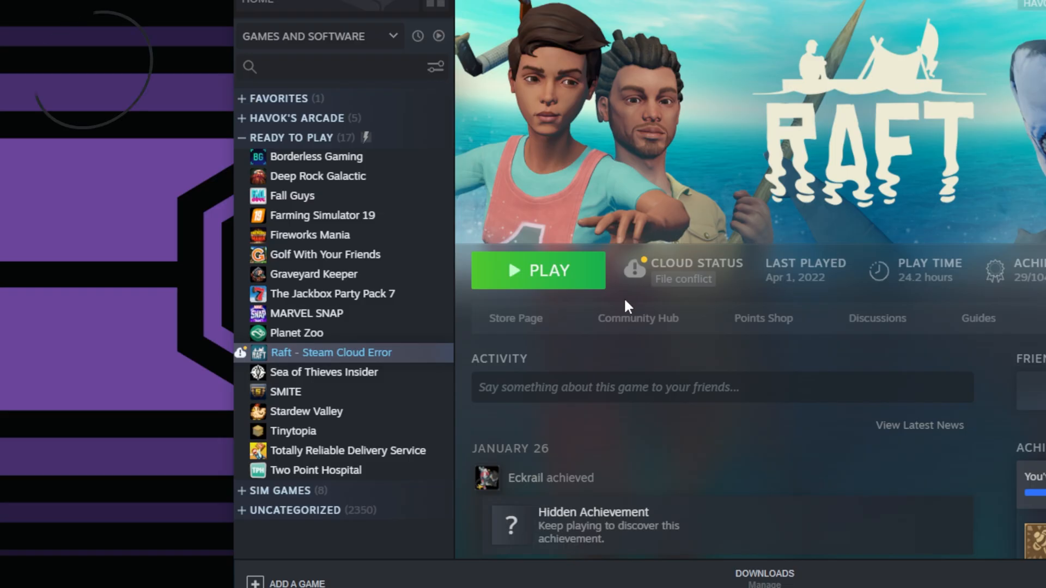
Step: Verify integrity of Raft's game files from Properties > Local Files
right_click(331, 352)
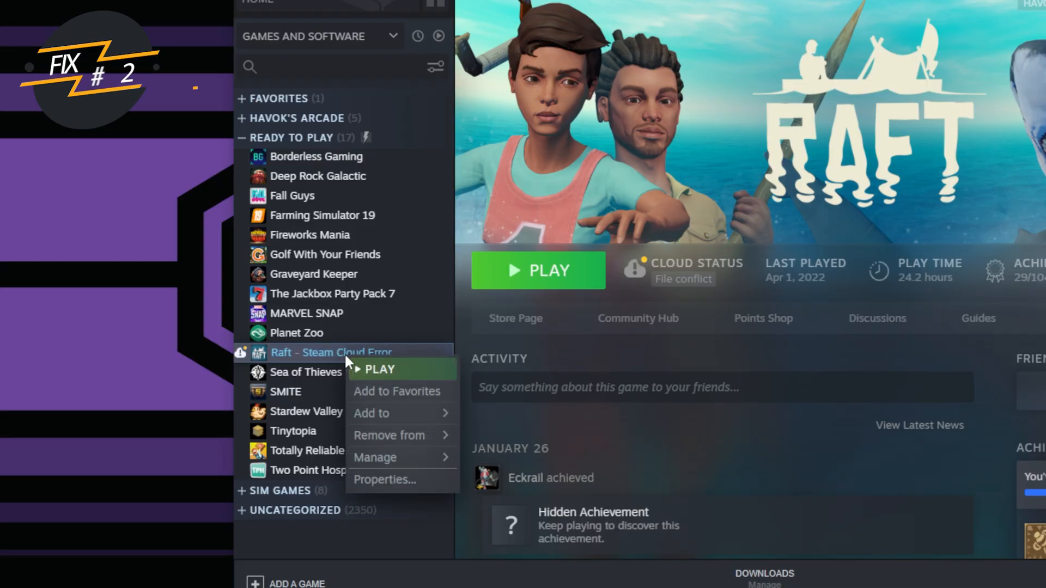
click(384, 479)
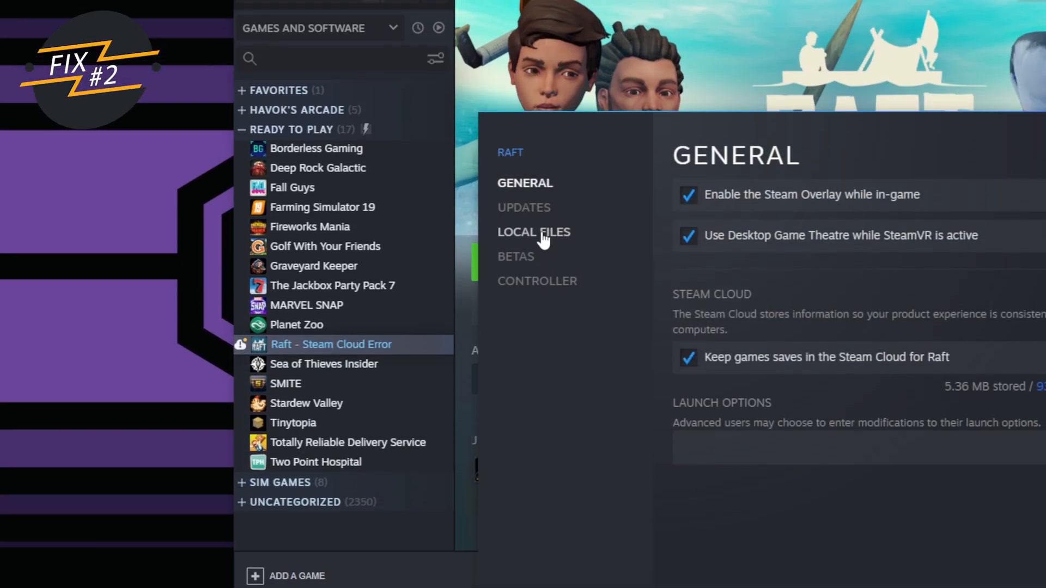
click(533, 232)
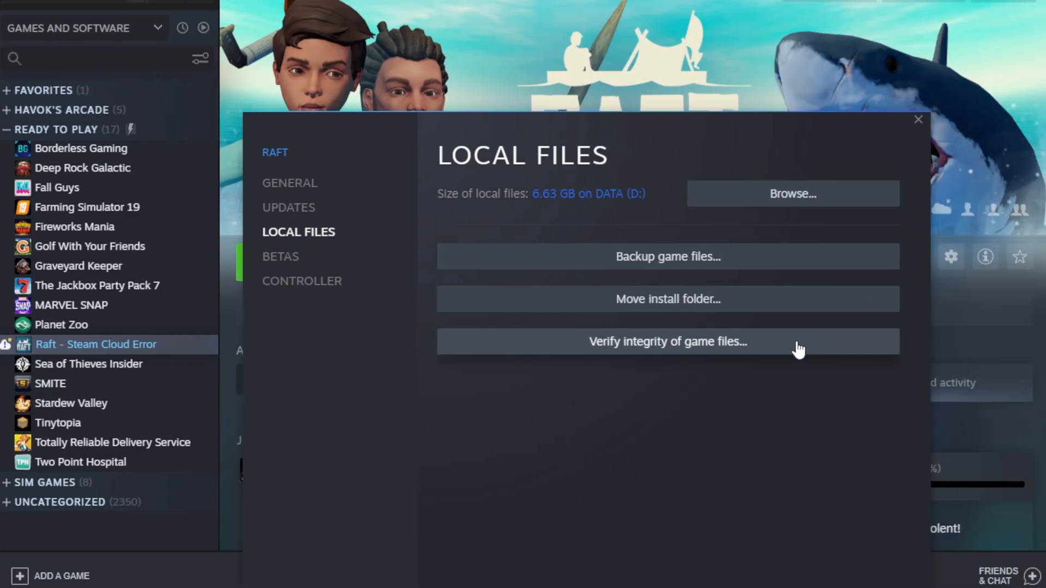
mouse_move(791, 348)
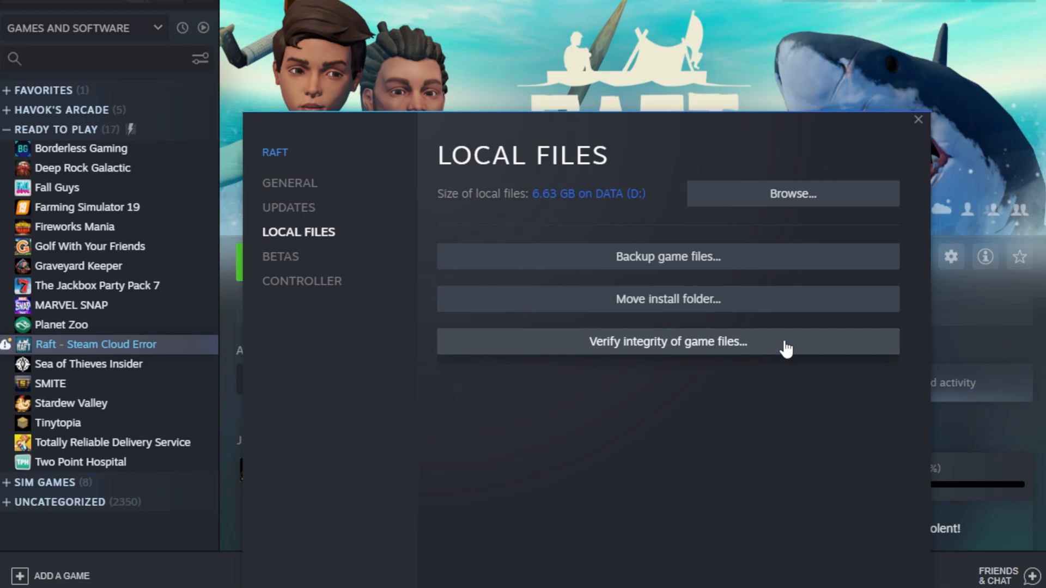
click(917, 119)
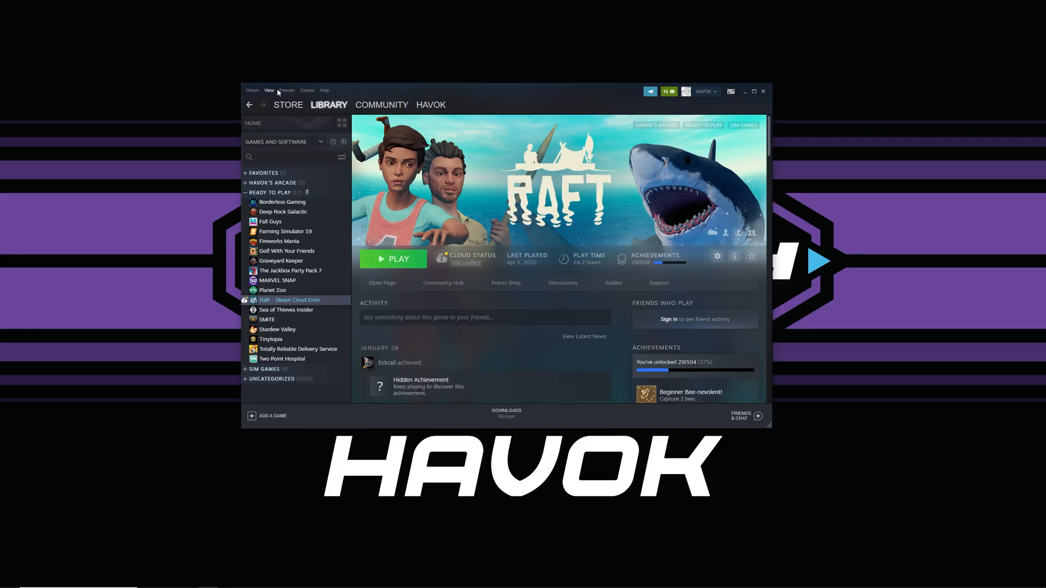
Step: Open Steam Settings on the Cloud page to confirm synchronization is enabled
click(268, 90)
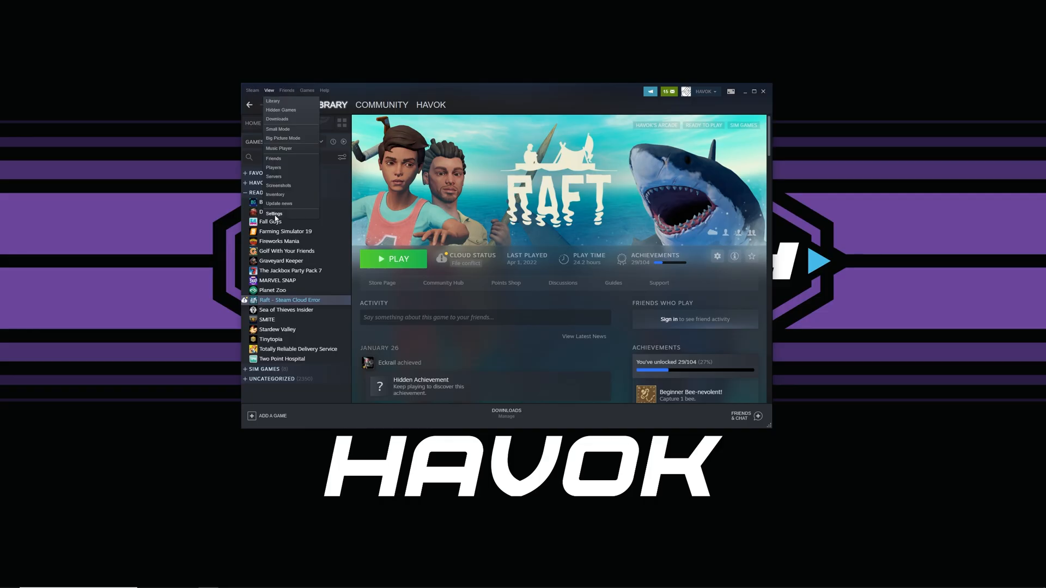
click(273, 214)
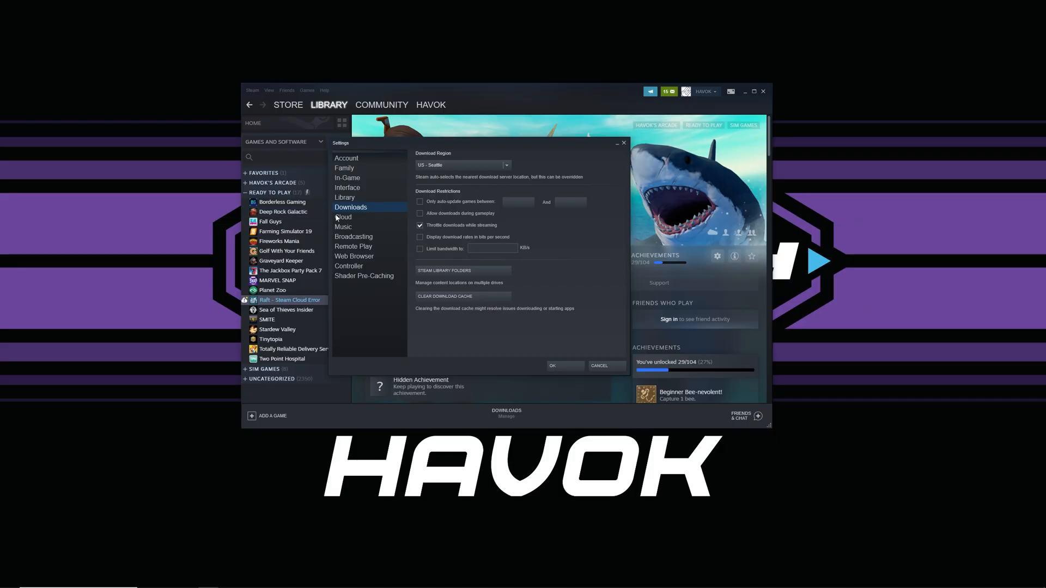
click(343, 217)
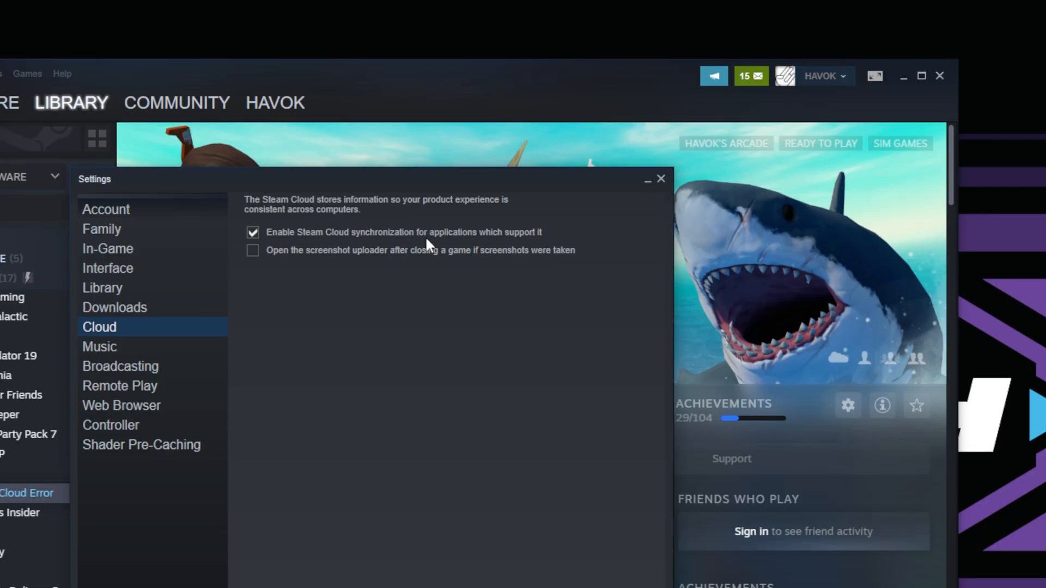
mouse_move(432, 278)
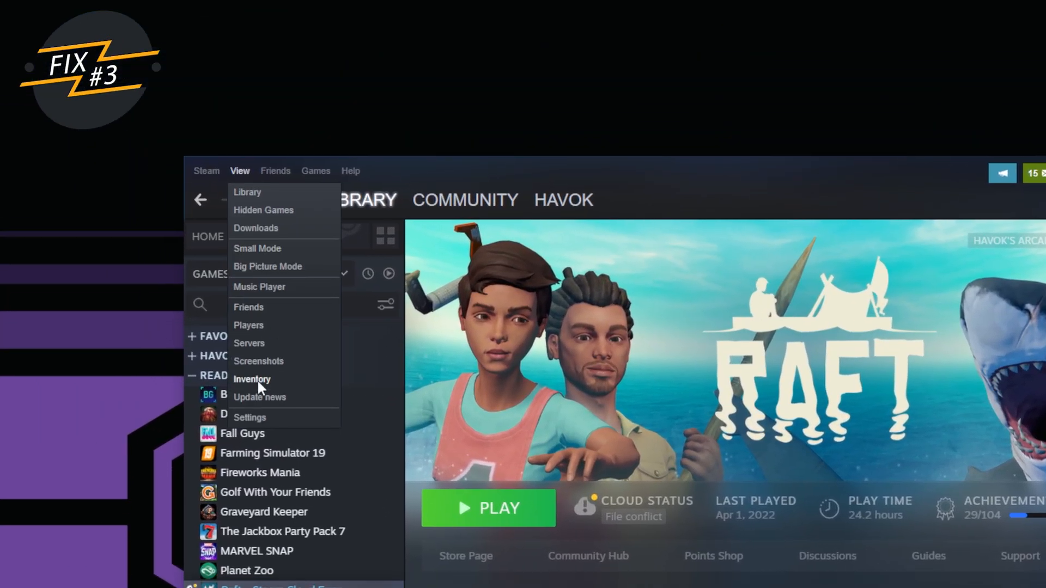
Step: Open the Storage Manager from Settings > Downloads and select the DATA (D:) library
click(249, 416)
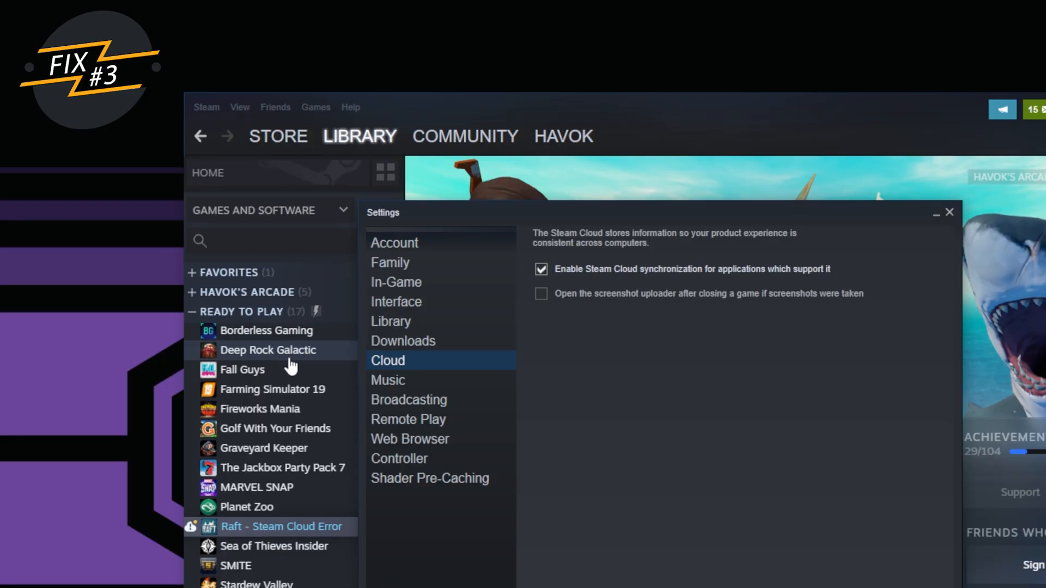
mouse_move(402, 344)
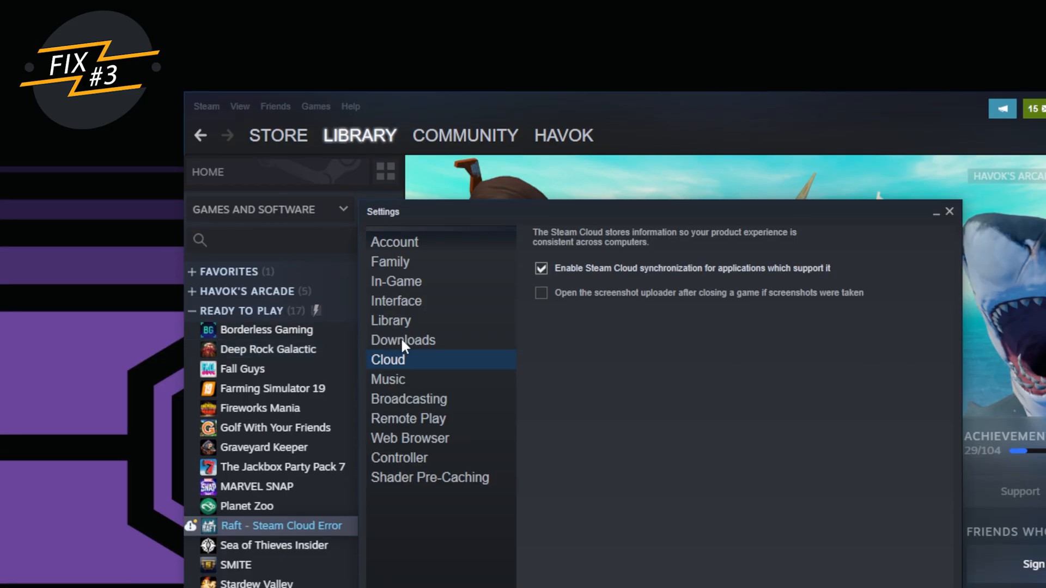
click(402, 339)
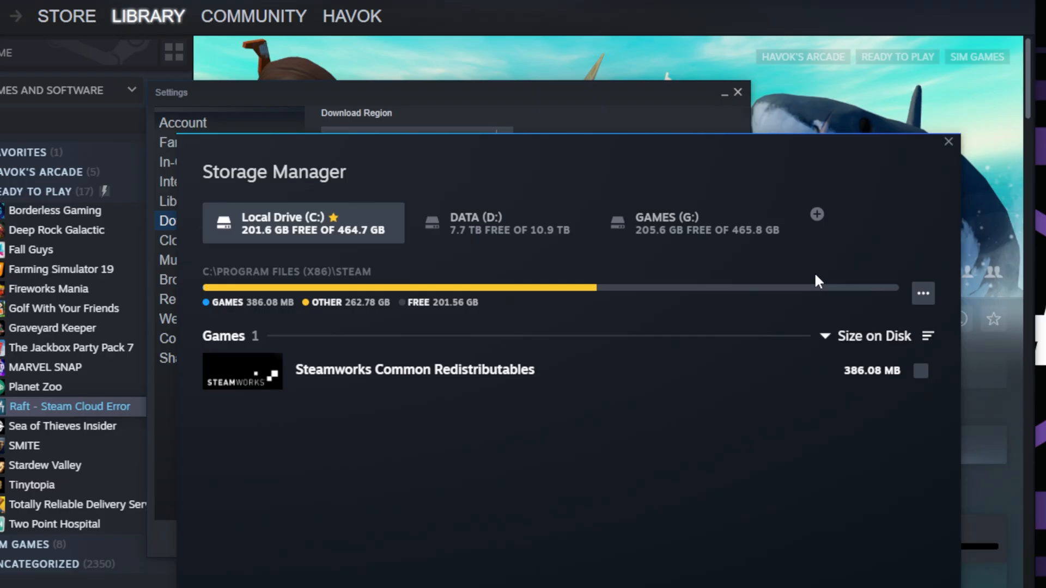
mouse_move(770, 285)
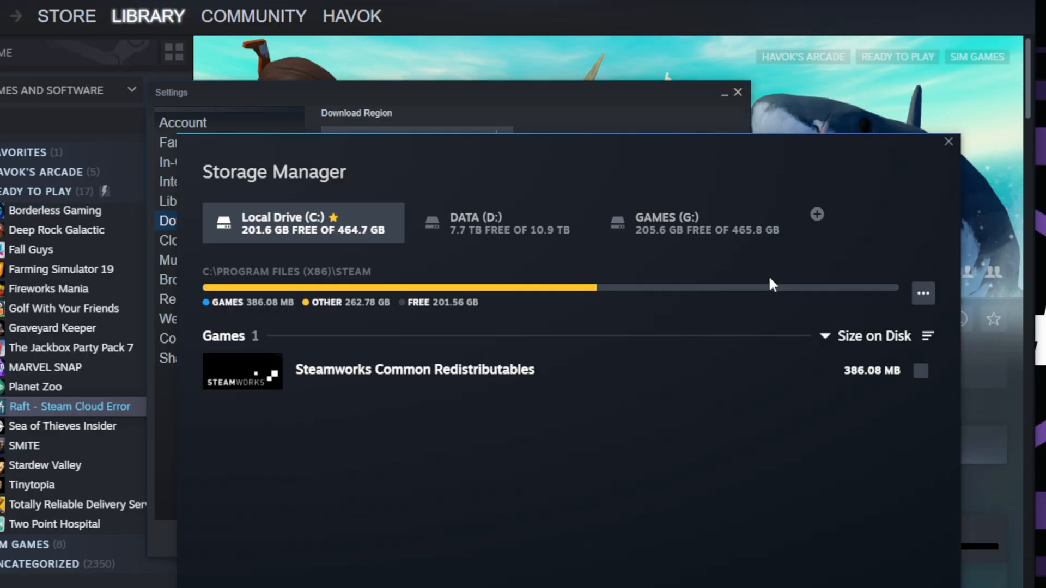
mouse_move(748, 276)
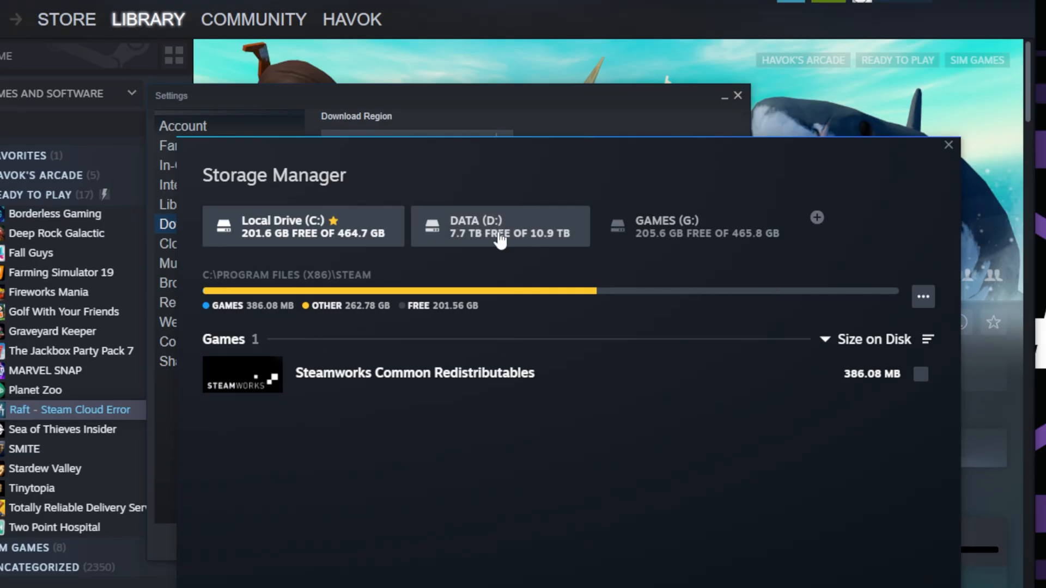
click(500, 226)
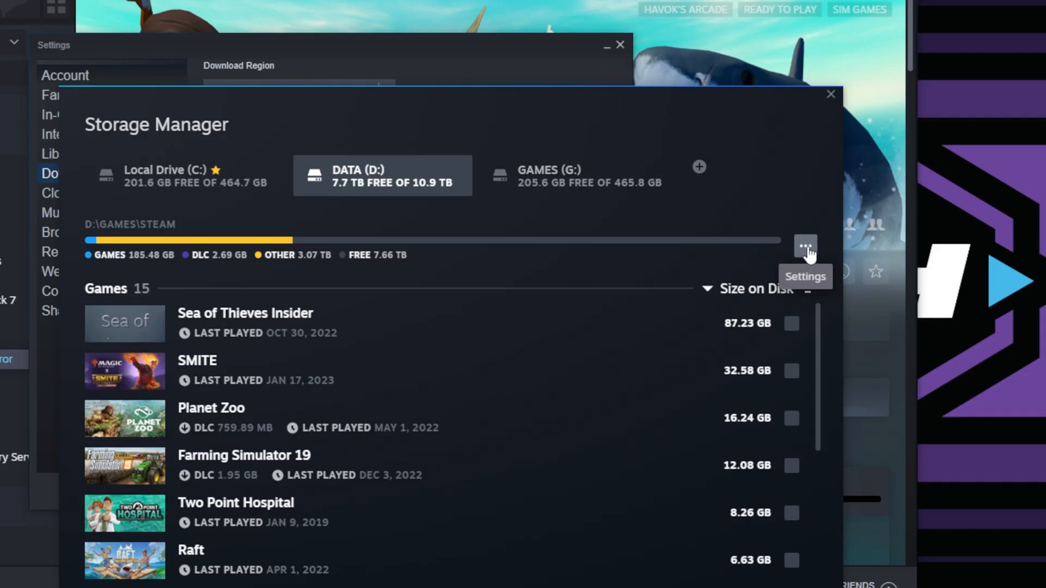
Step: Run Repair Folder on the D: drive Steam library folder
click(806, 246)
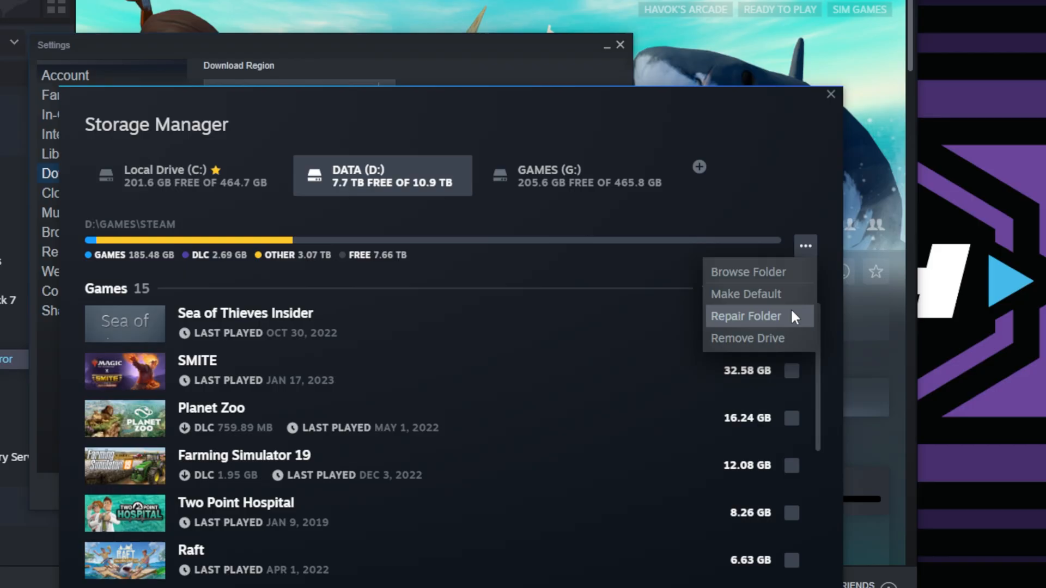
click(748, 271)
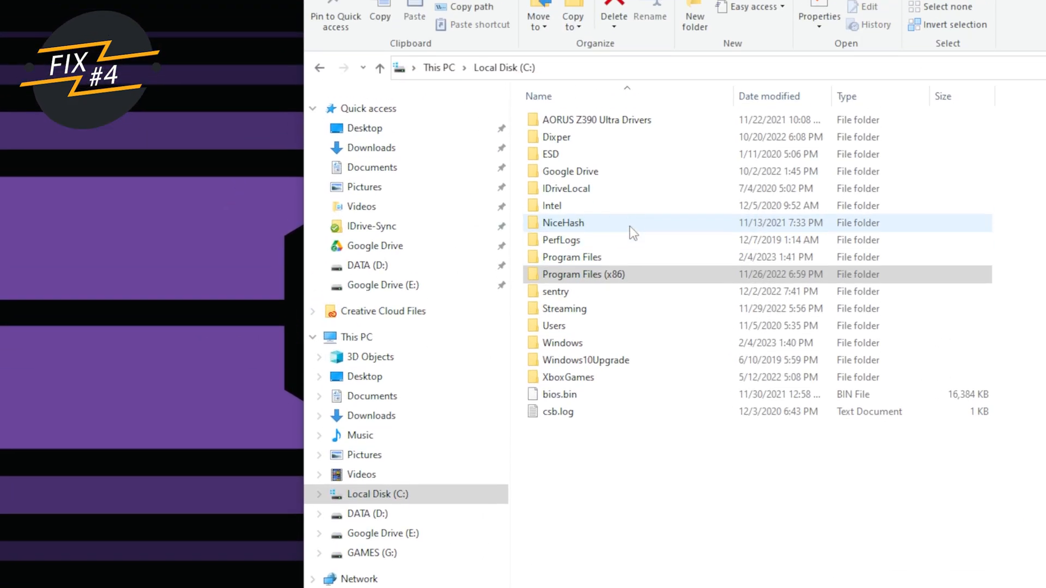
Step: Open Program Files (x86) on Local Disk (C:) and scroll through it
double_click(582, 274)
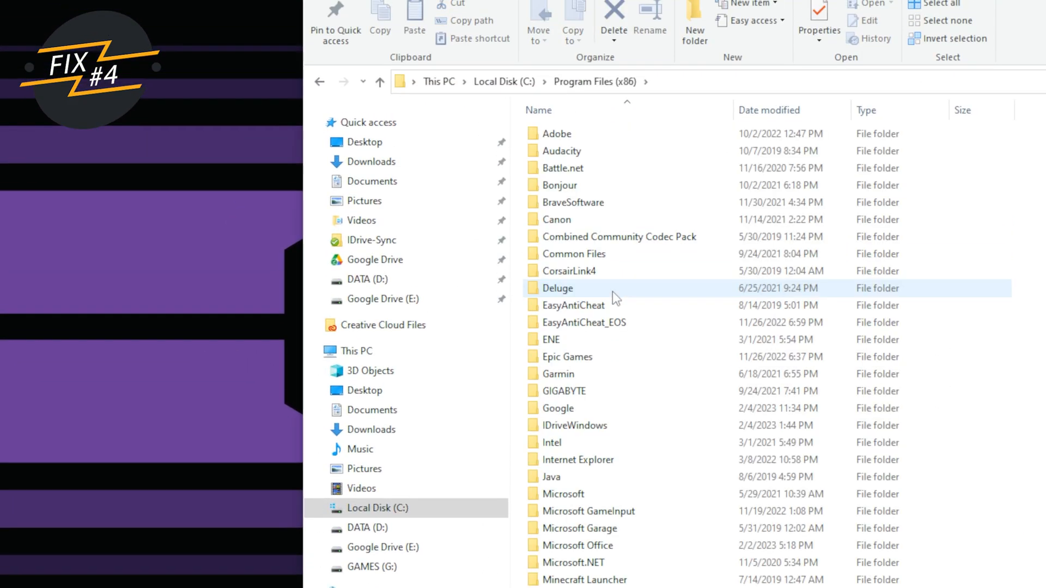
scroll(down, 3)
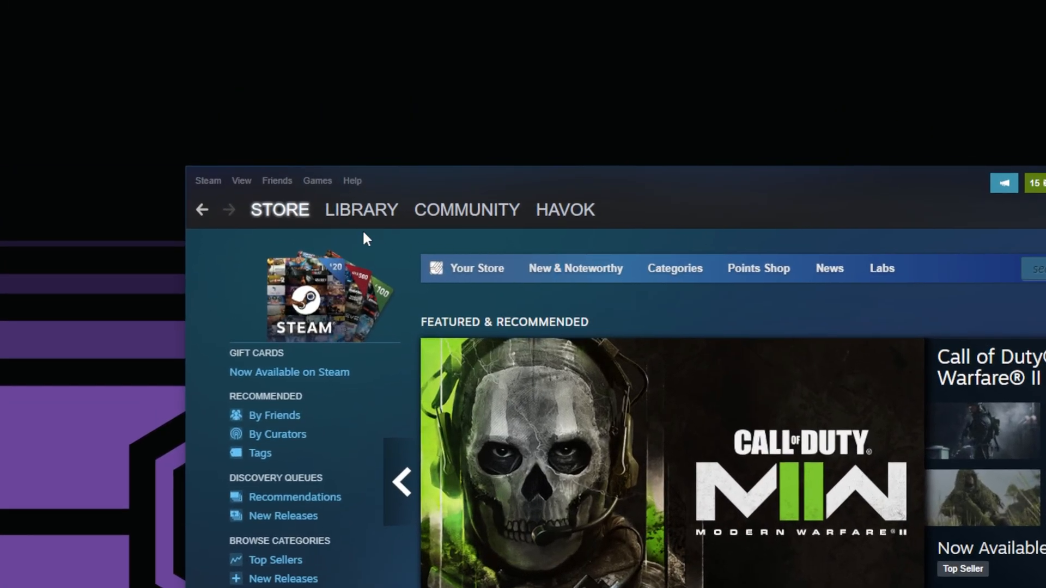
Step: Switch to the library and open Raft's Cloud Conflict dialog
click(360, 209)
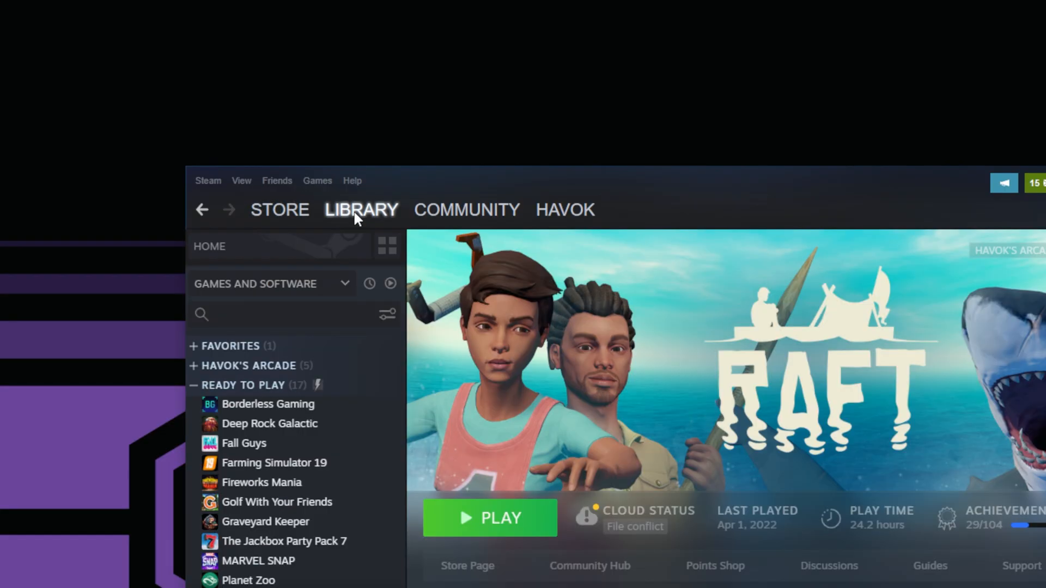
scroll(down, 3)
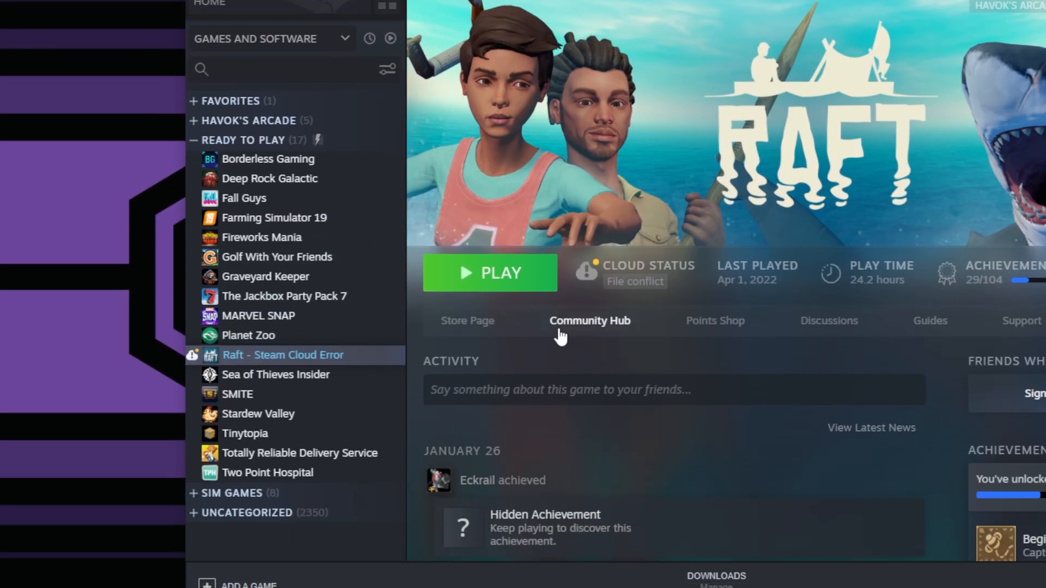
click(489, 273)
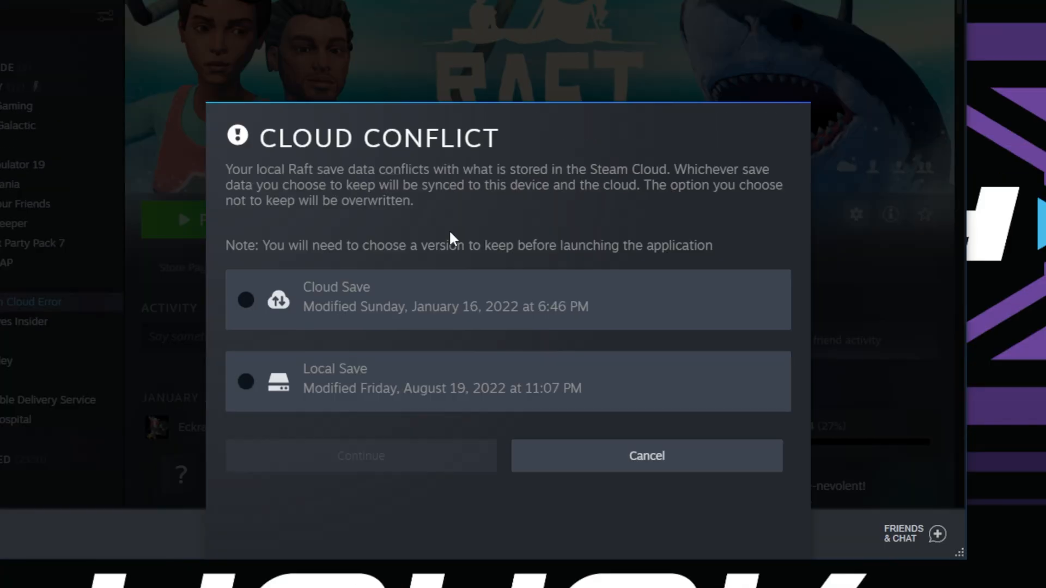
Step: Choose Cloud Save in the conflict dialog and continue to overwrite the local save
click(246, 300)
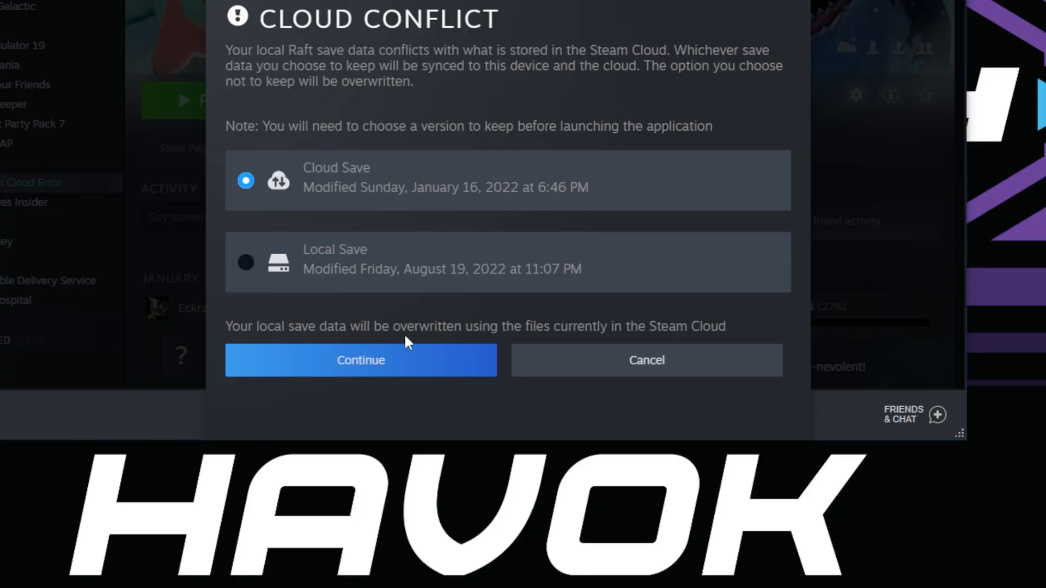
mouse_move(485, 341)
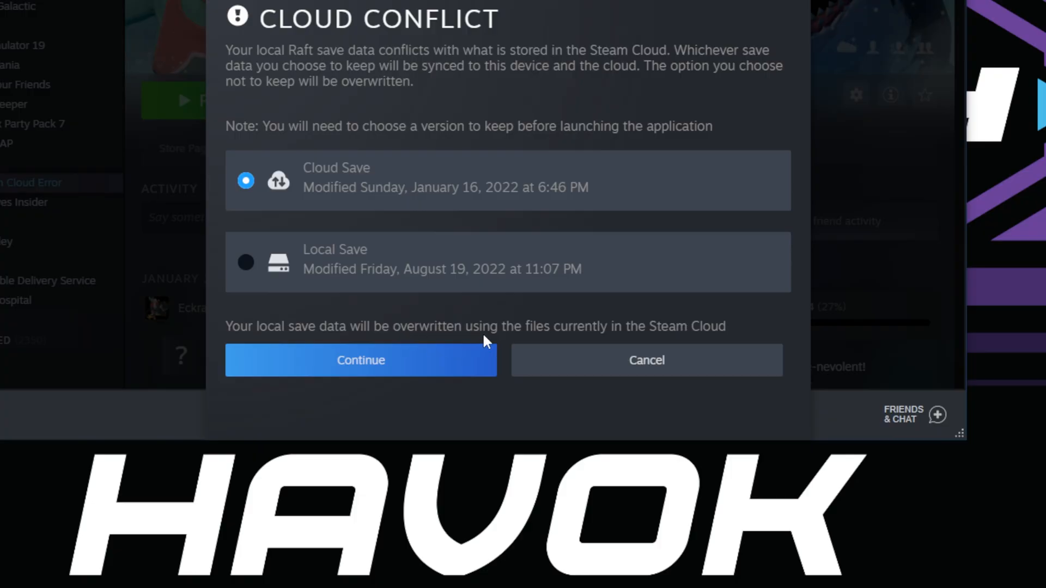
mouse_move(457, 359)
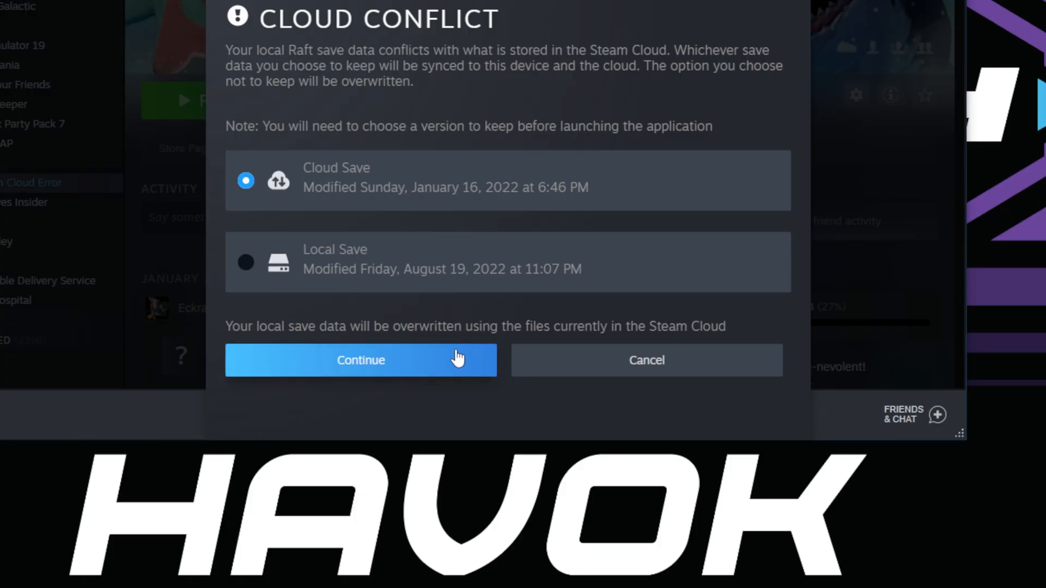
click(359, 360)
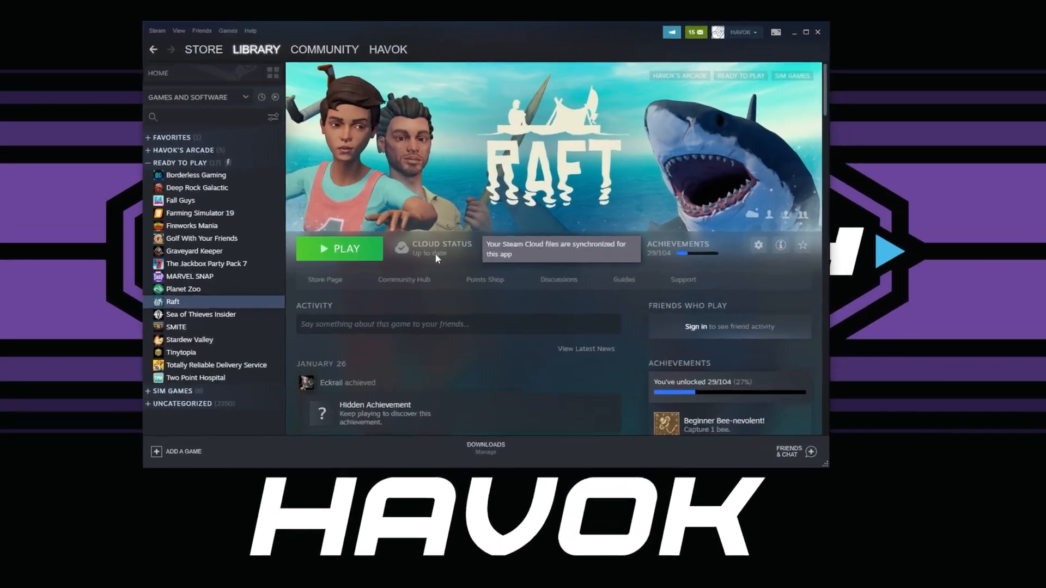